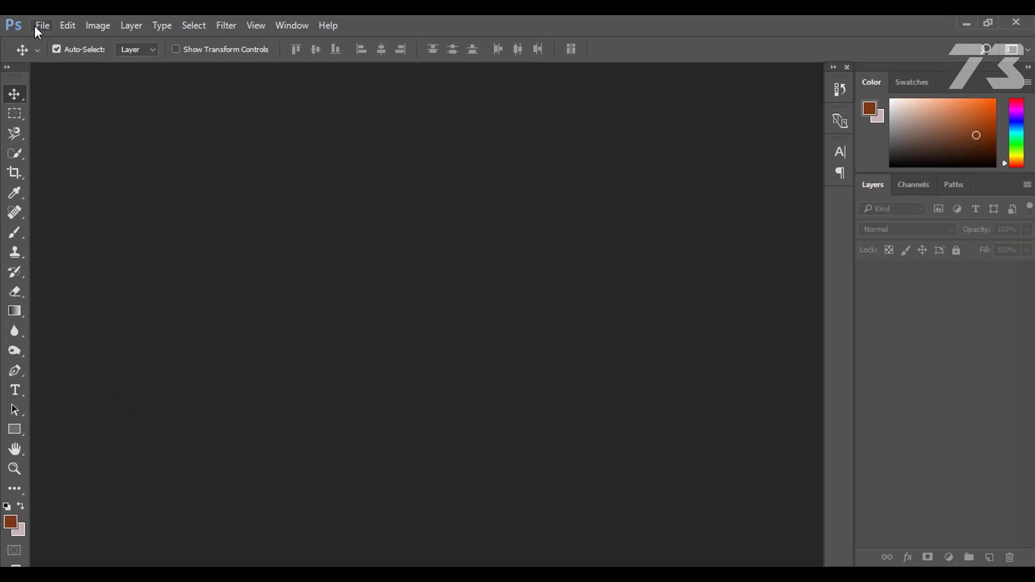
- Open city-running.jpg and duplicate the Background layer twice, creating Background copy and copy 2
{"action": "left_click", "coordinate": [42, 25]}
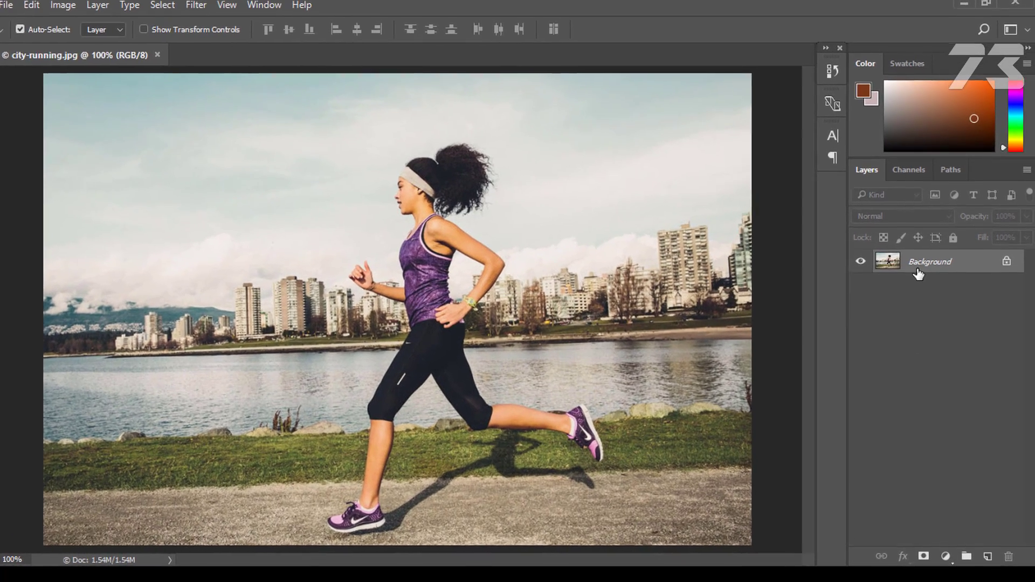
{"action": "right_click", "coordinate": [930, 261]}
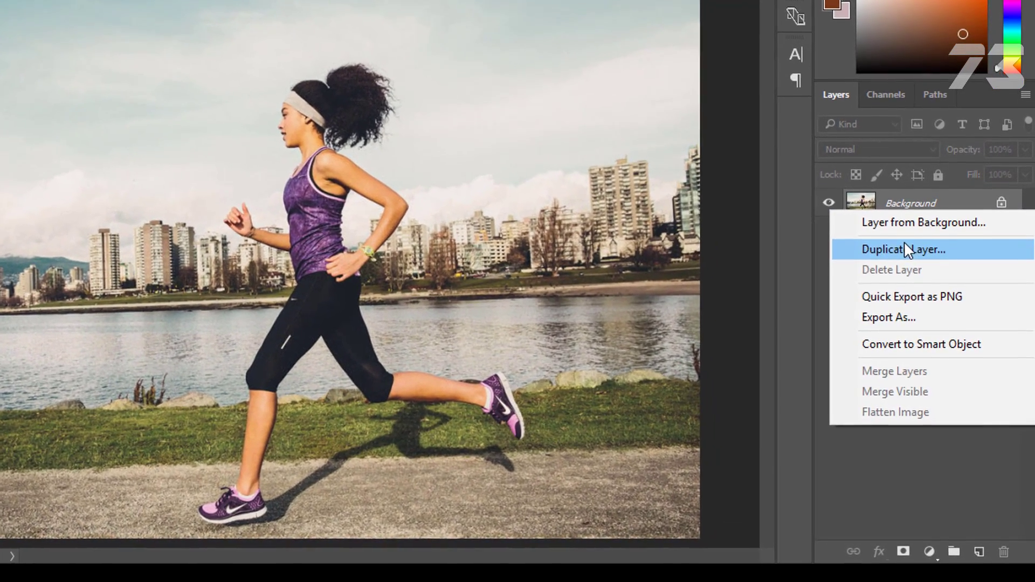
{"action": "left_click", "coordinate": [904, 249]}
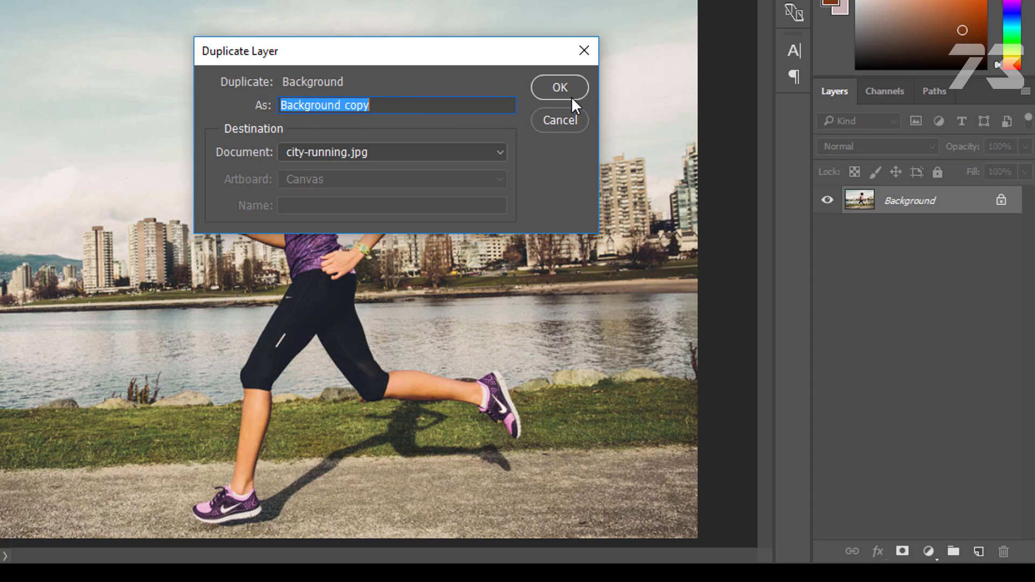
{"action": "left_click", "coordinate": [558, 86]}
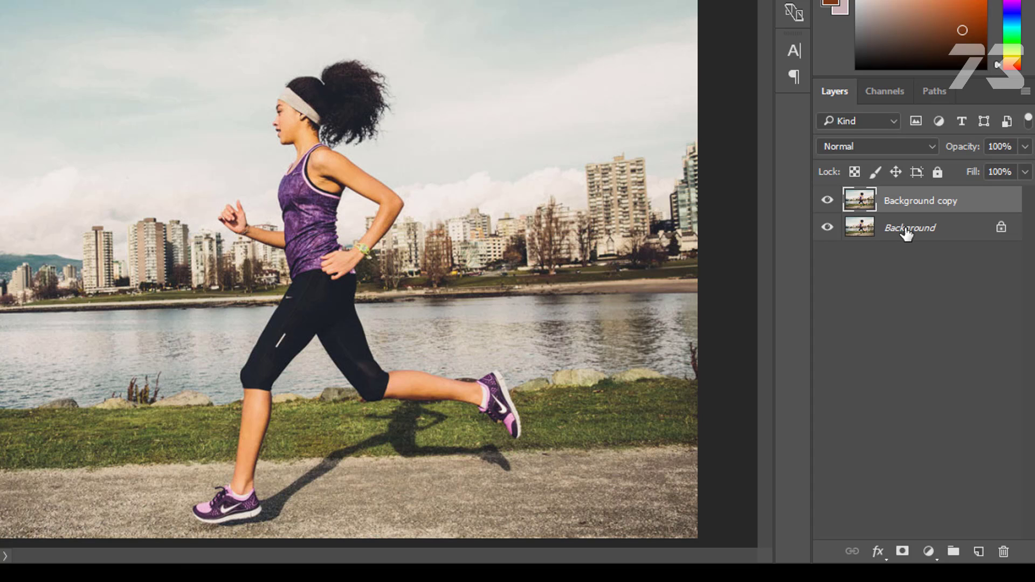
{"action": "right_click", "coordinate": [909, 226]}
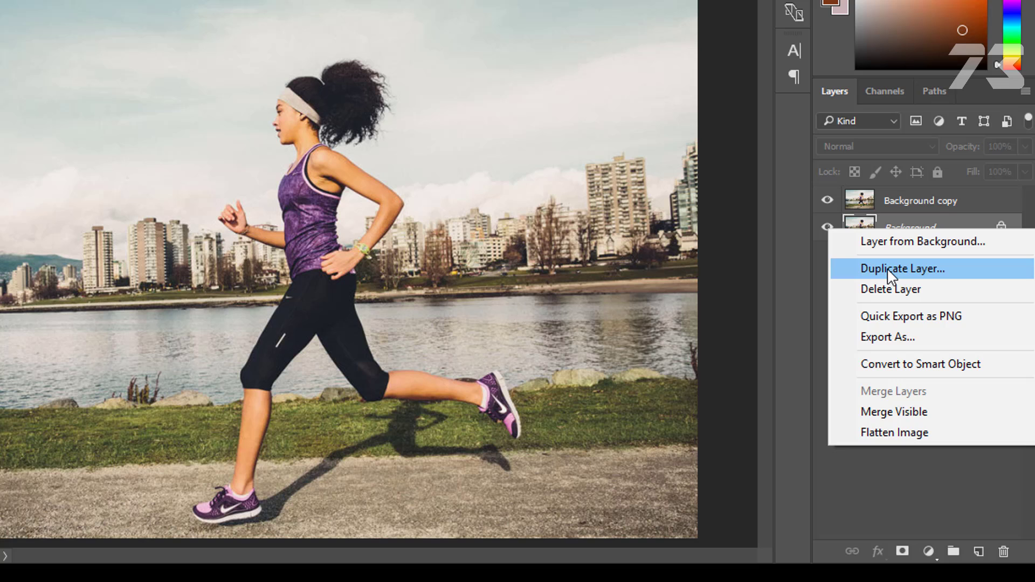
{"action": "left_click", "coordinate": [902, 268]}
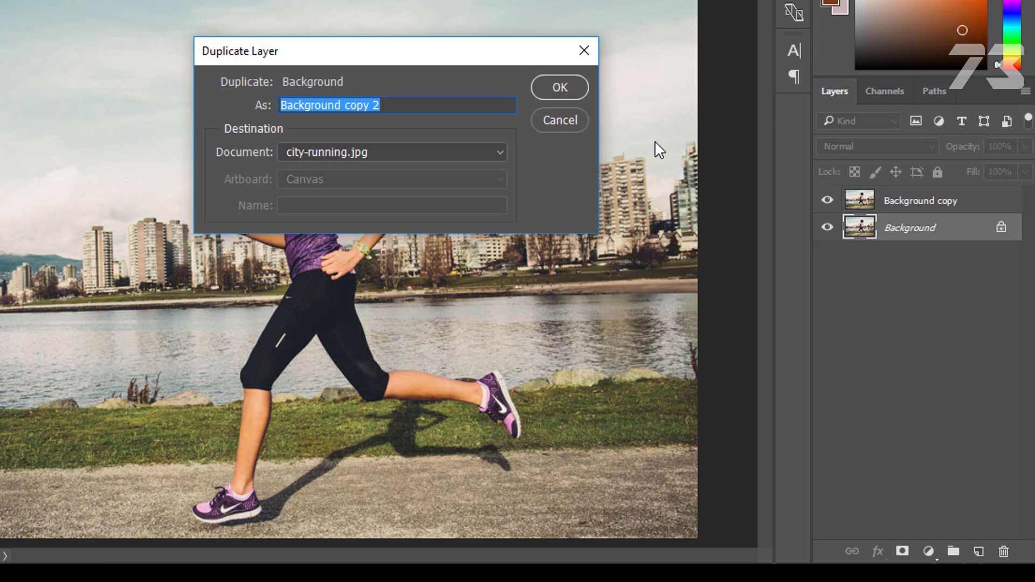
{"action": "left_click", "coordinate": [558, 86]}
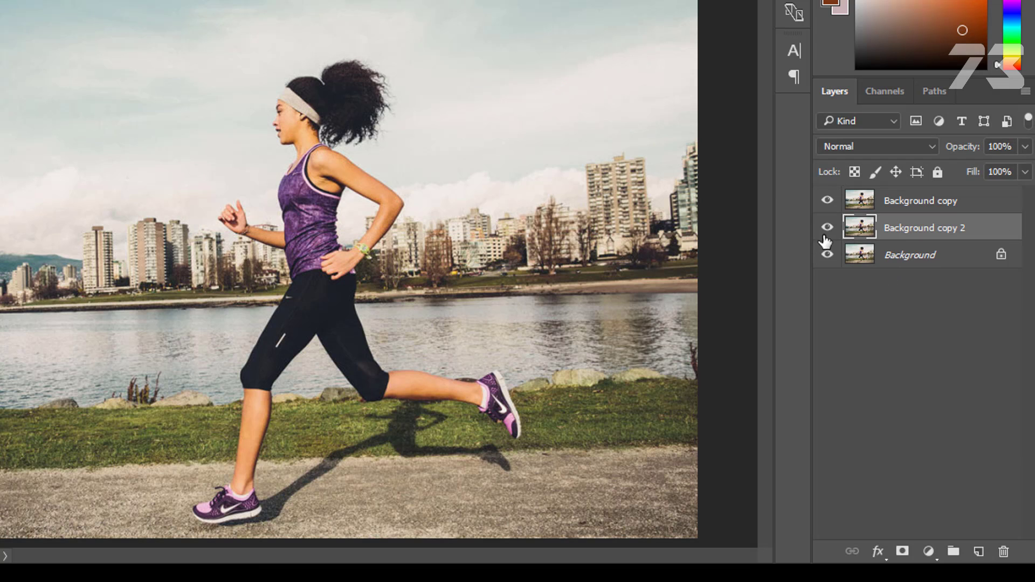
- Hide Background copy 2 and Background, then polygonal-lasso around the runner and her shadow
{"action": "left_click", "coordinate": [827, 254]}
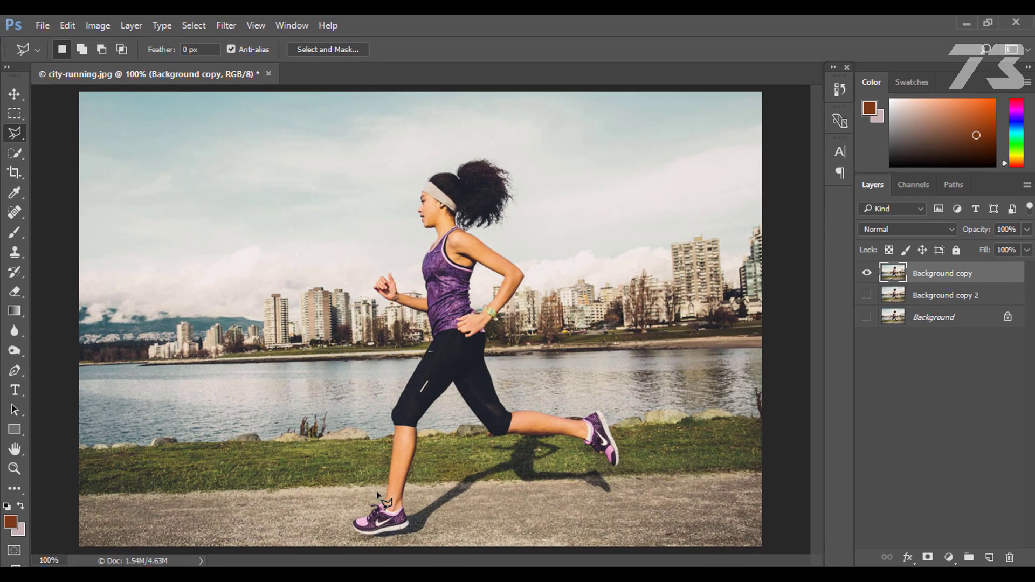
{"action": "mouse_move", "coordinate": [393, 475]}
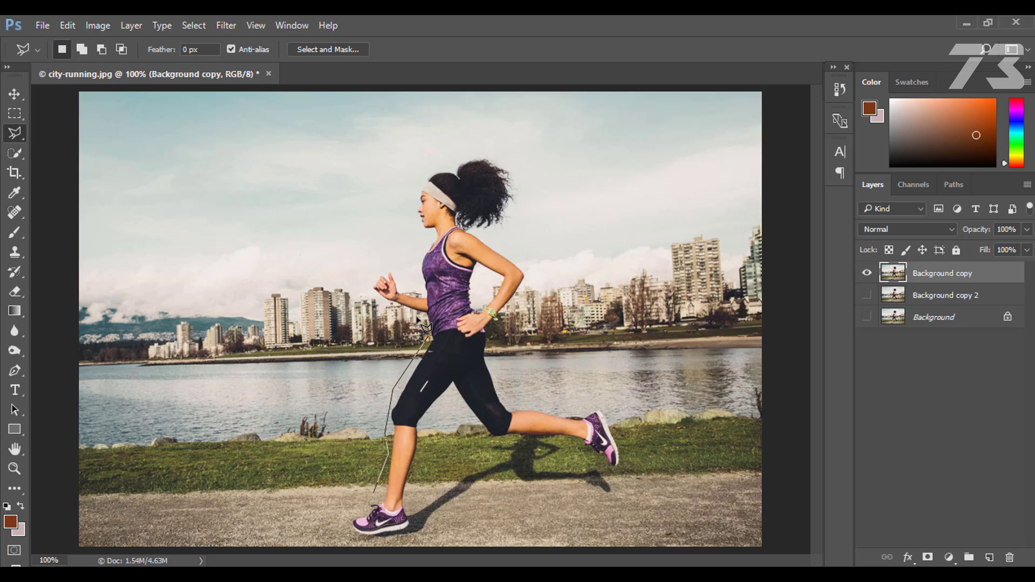
{"action": "left_click", "coordinate": [423, 294]}
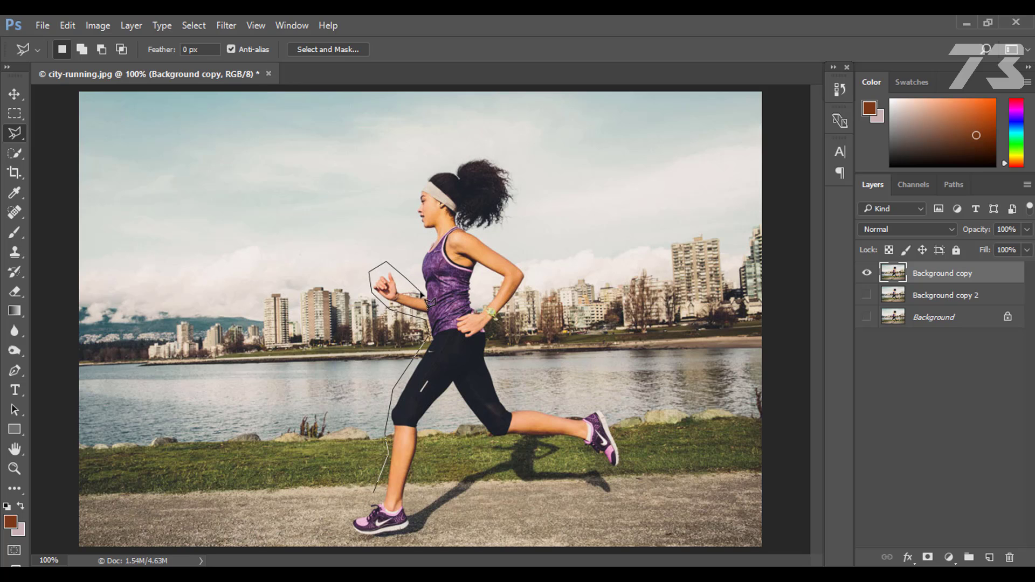
{"action": "left_click", "coordinate": [439, 235]}
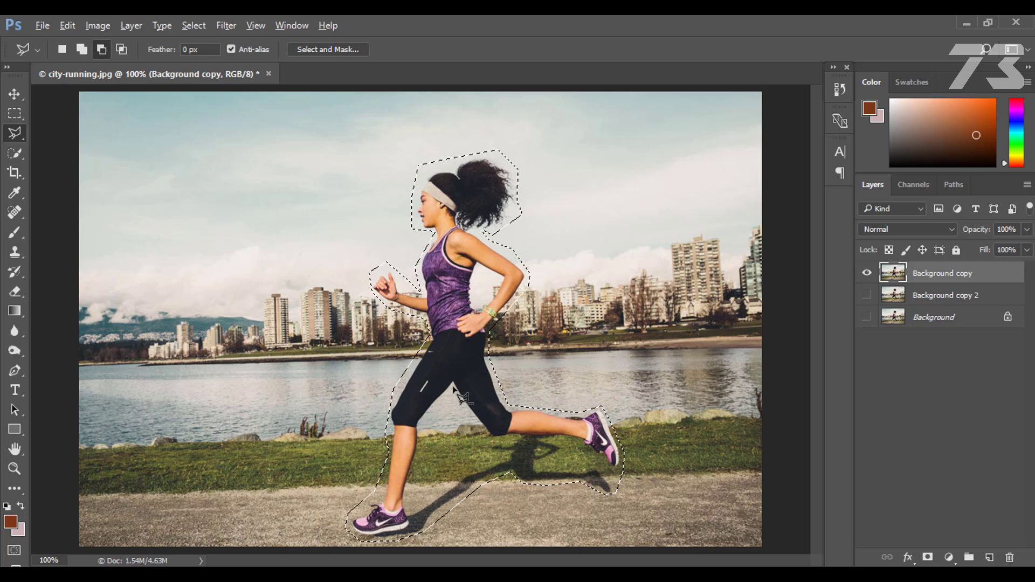
{"action": "key", "text": "alt"}
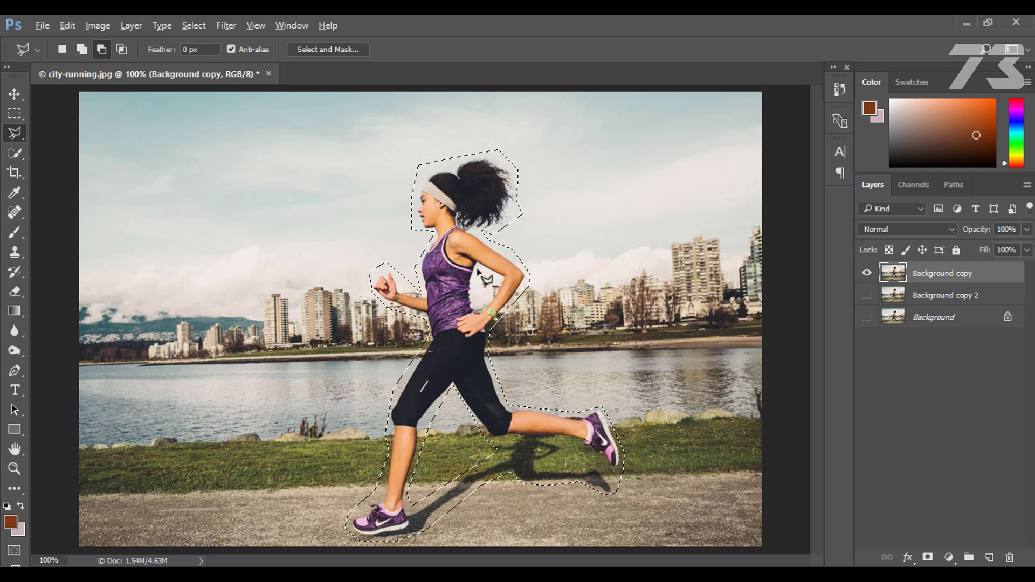
{"action": "key", "text": "alt"}
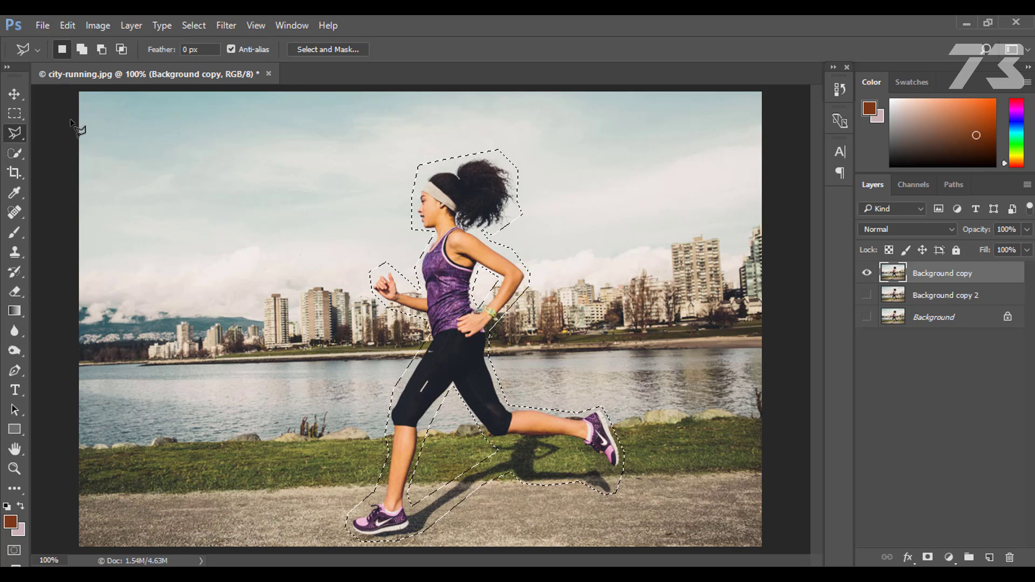
{"action": "left_click", "coordinate": [14, 94]}
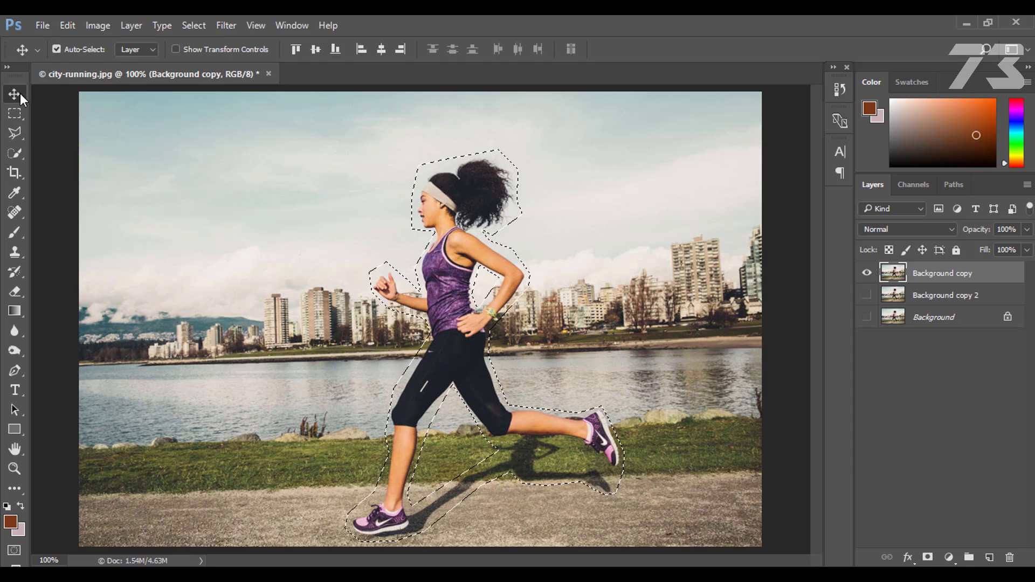
- Content-Aware fill the runner and shadow selection on the top copy, then deselect
{"action": "left_click", "coordinate": [67, 25]}
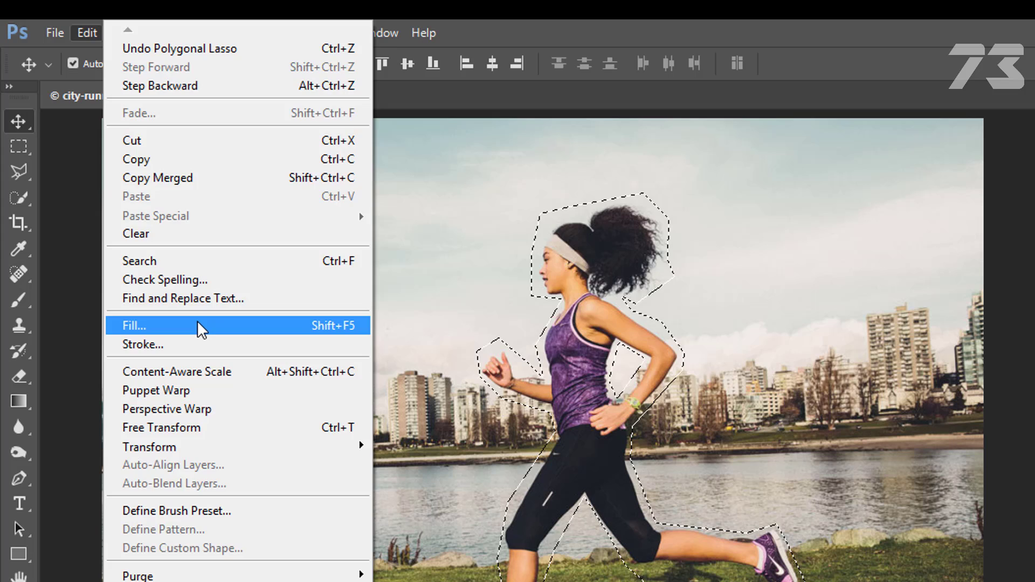
{"action": "left_click", "coordinate": [134, 326]}
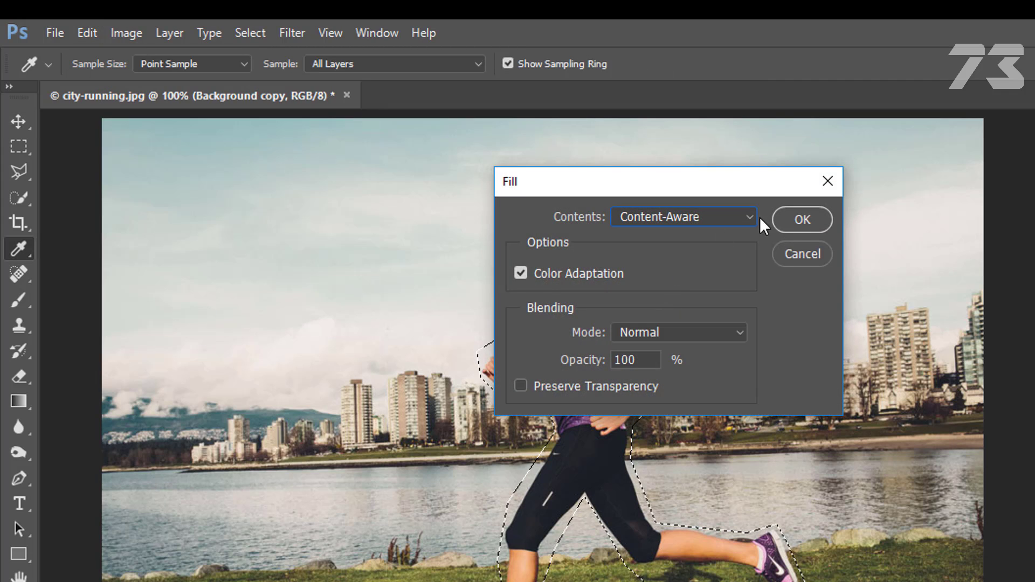
{"action": "left_click", "coordinate": [801, 219]}
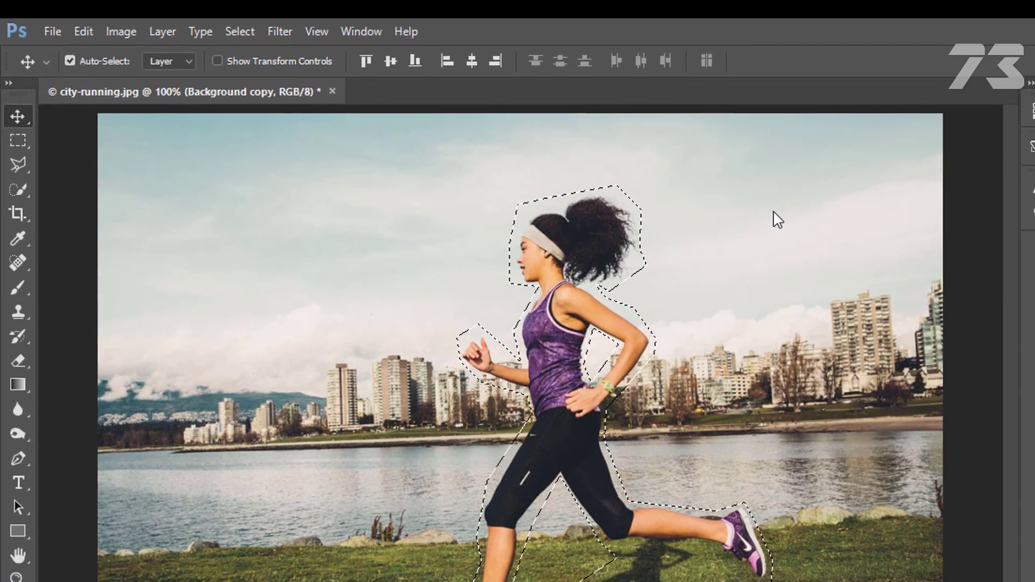
{"action": "key", "text": "ctrl+d"}
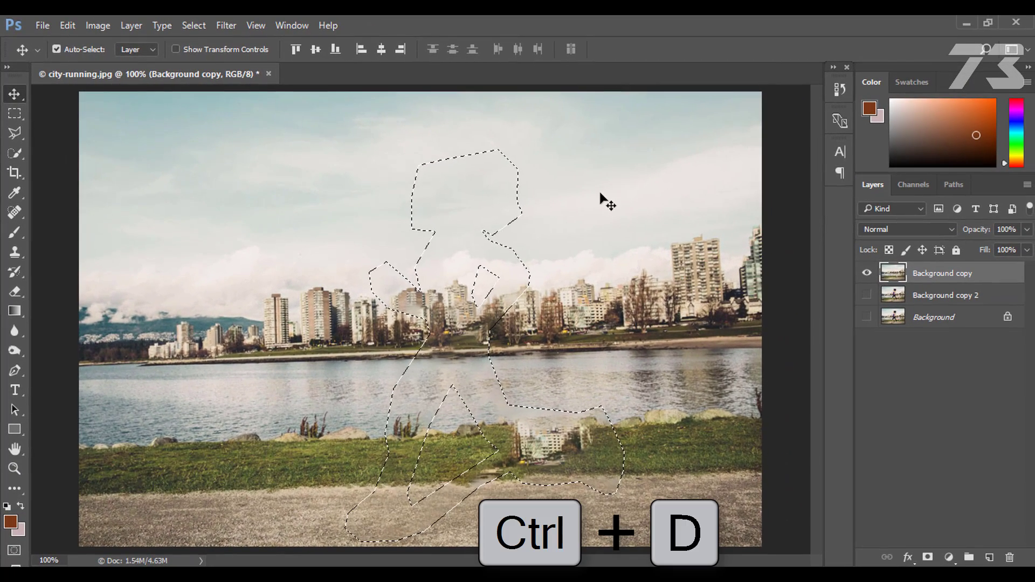
{"action": "key", "text": "ctrl+d"}
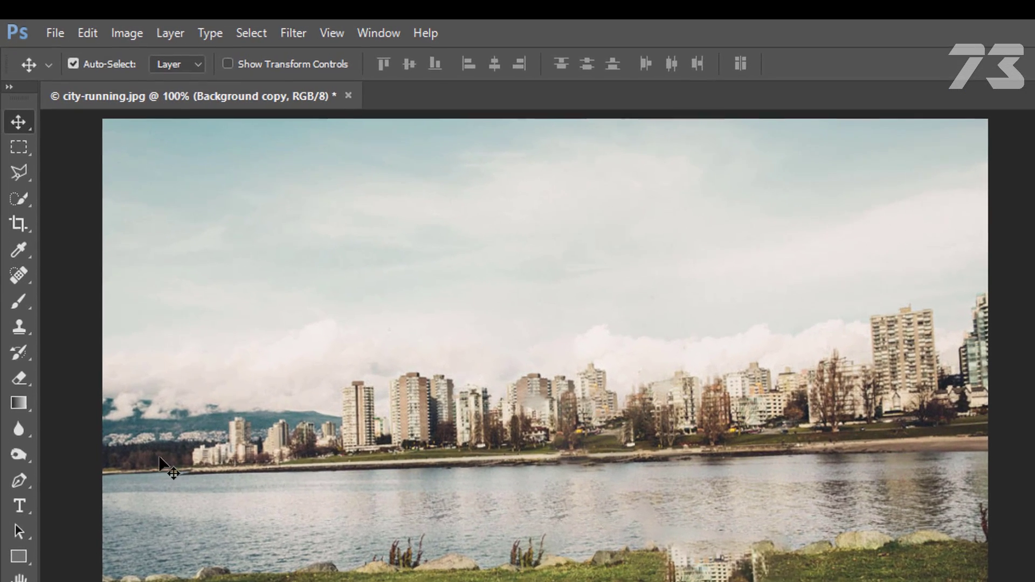
- Spot-heal the stray building patch and leftover runner shadow on the grass
{"action": "left_click", "coordinate": [19, 273]}
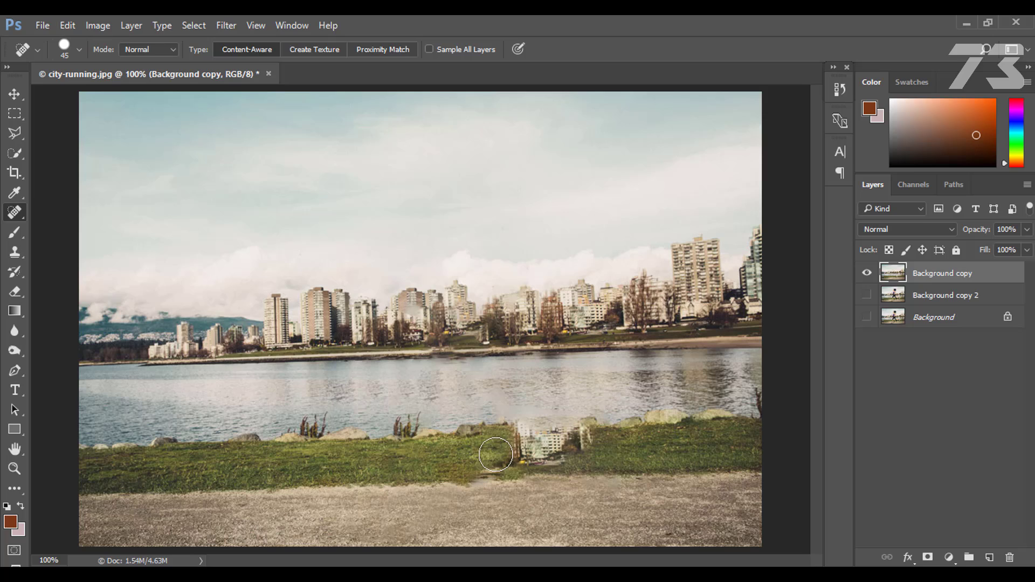
{"action": "left_click_drag", "start_coordinate": [495, 453], "coordinate": [556, 440]}
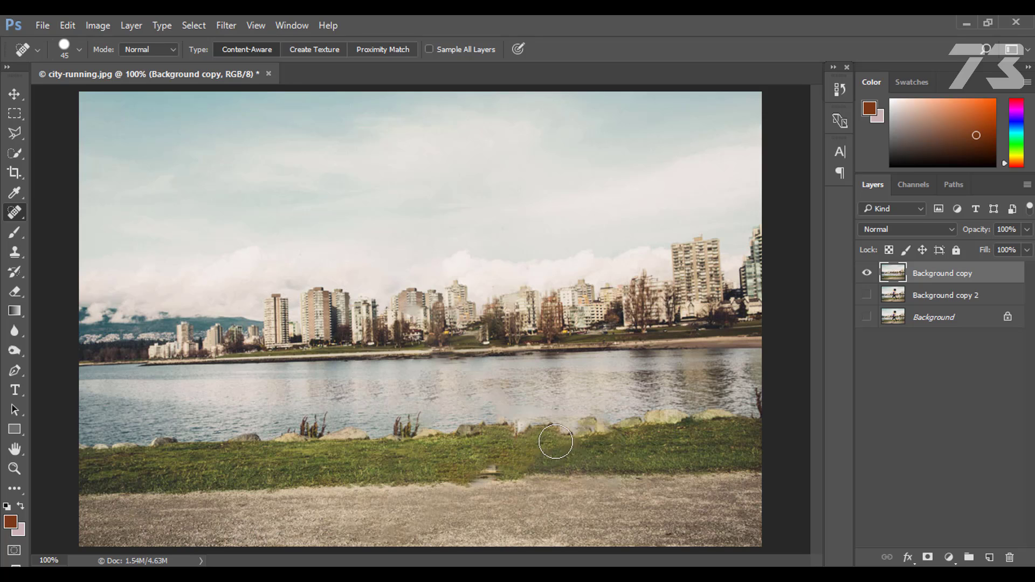
{"action": "left_click_drag", "start_coordinate": [555, 441], "coordinate": [476, 465]}
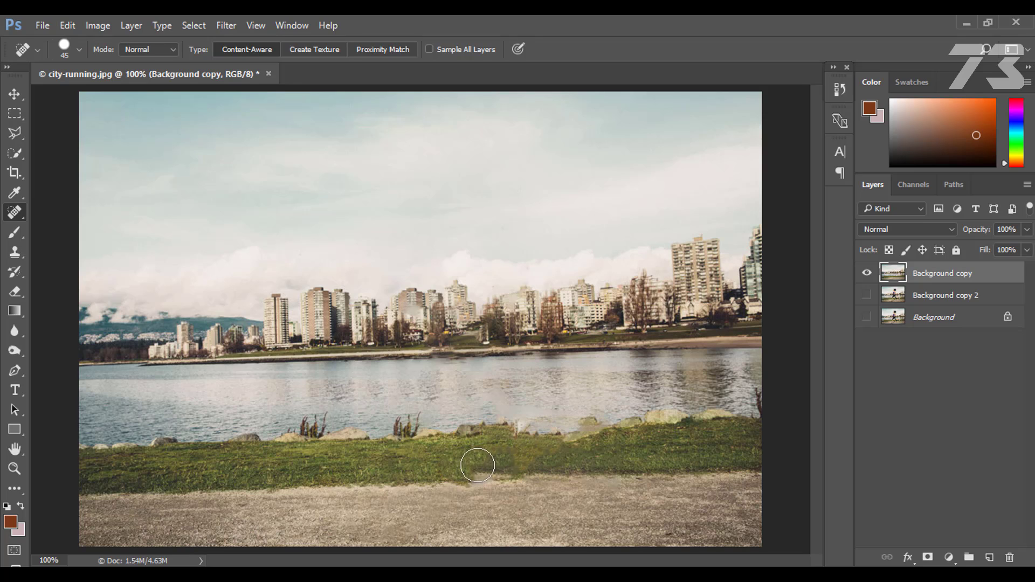
{"action": "left_click_drag", "start_coordinate": [477, 465], "coordinate": [594, 438]}
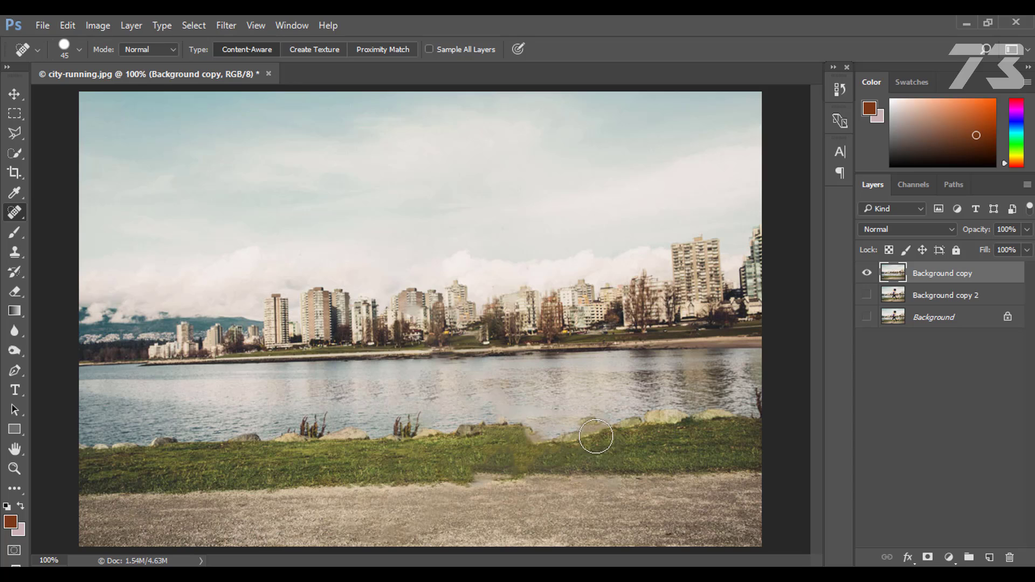
{"action": "left_click_drag", "start_coordinate": [595, 435], "coordinate": [587, 448]}
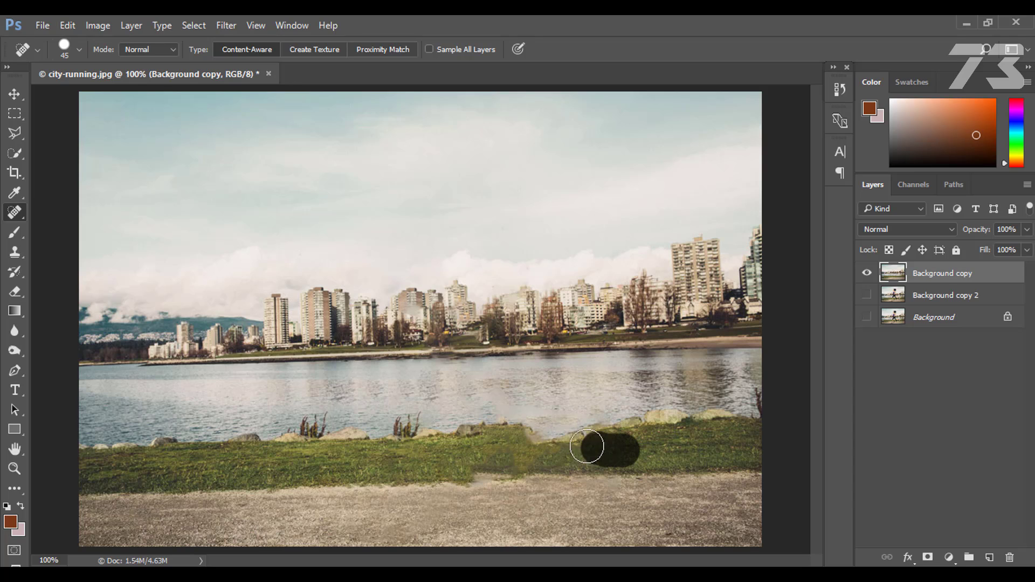
{"action": "left_click_drag", "start_coordinate": [585, 446], "coordinate": [559, 438]}
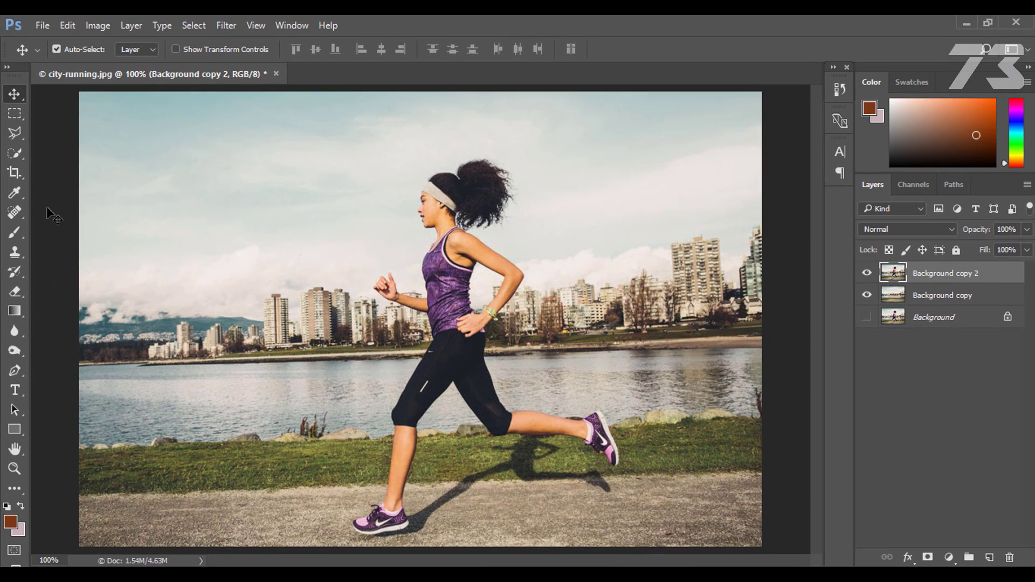
- Pick the Quick Selection tool to paint a selection over the runner
{"action": "right_click", "coordinate": [14, 153]}
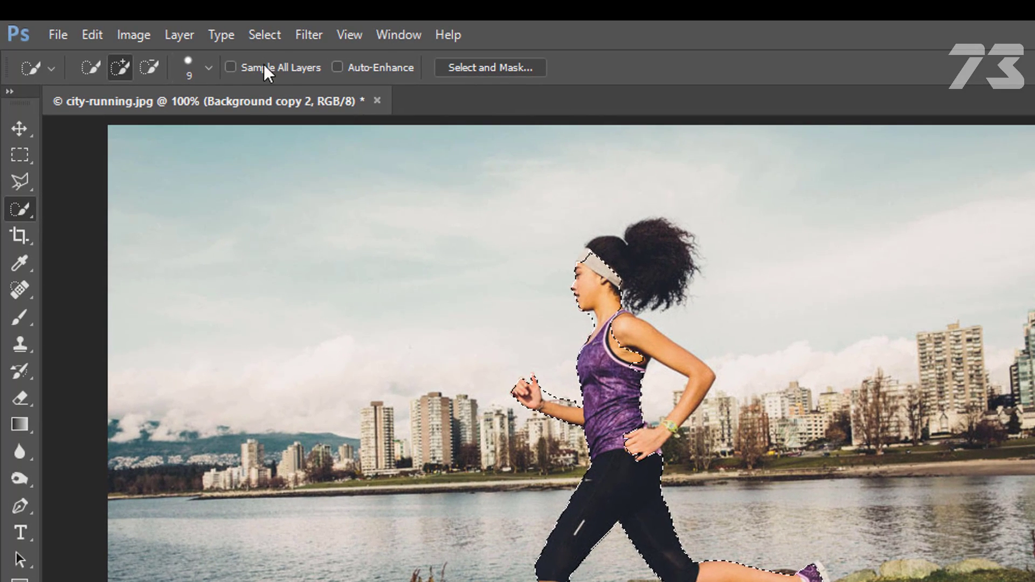
- Open Select and Mask from the Select menu for the runner's selection
{"action": "left_click", "coordinate": [264, 35]}
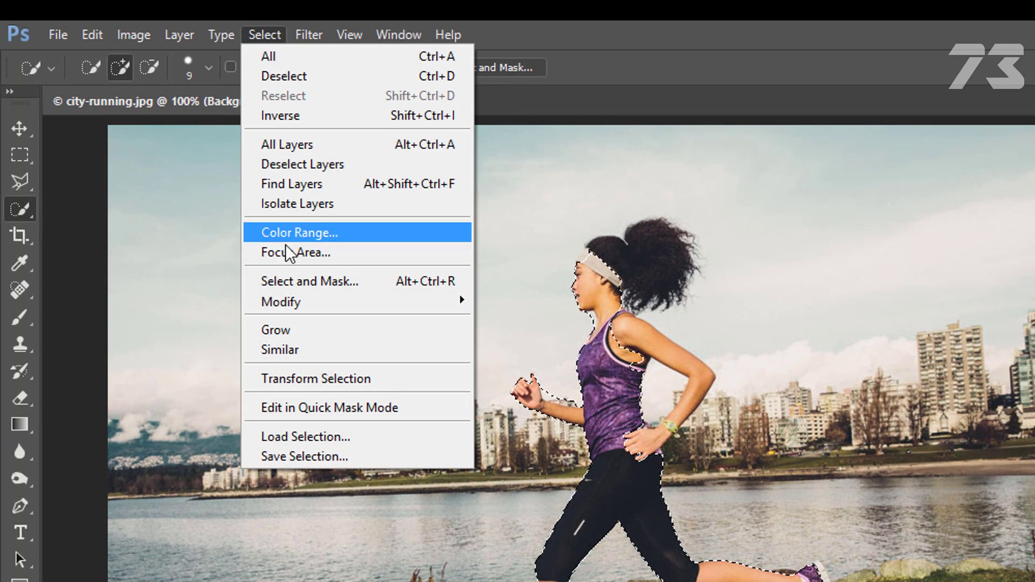
{"action": "mouse_move", "coordinate": [311, 280]}
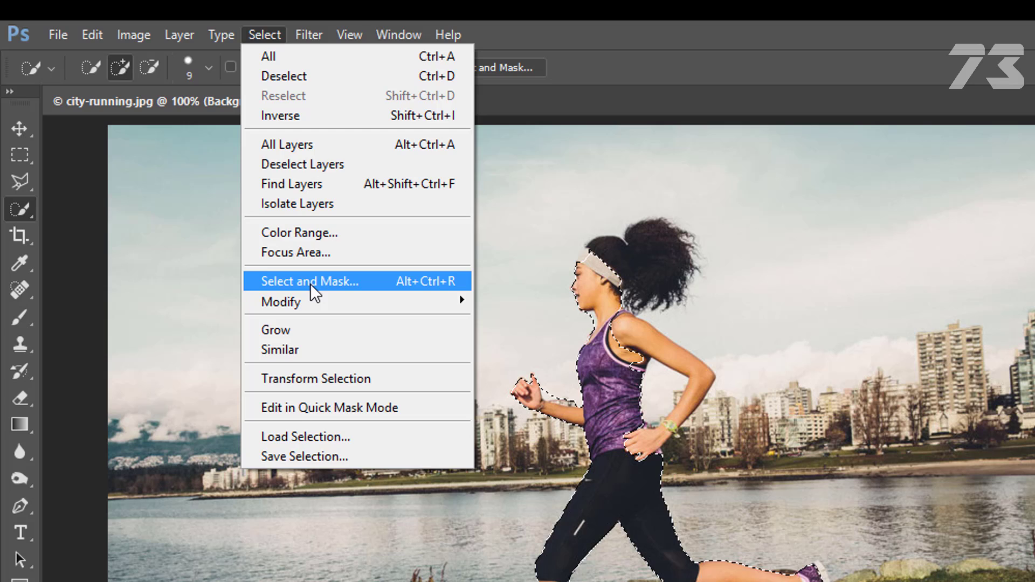
{"action": "left_click", "coordinate": [308, 281]}
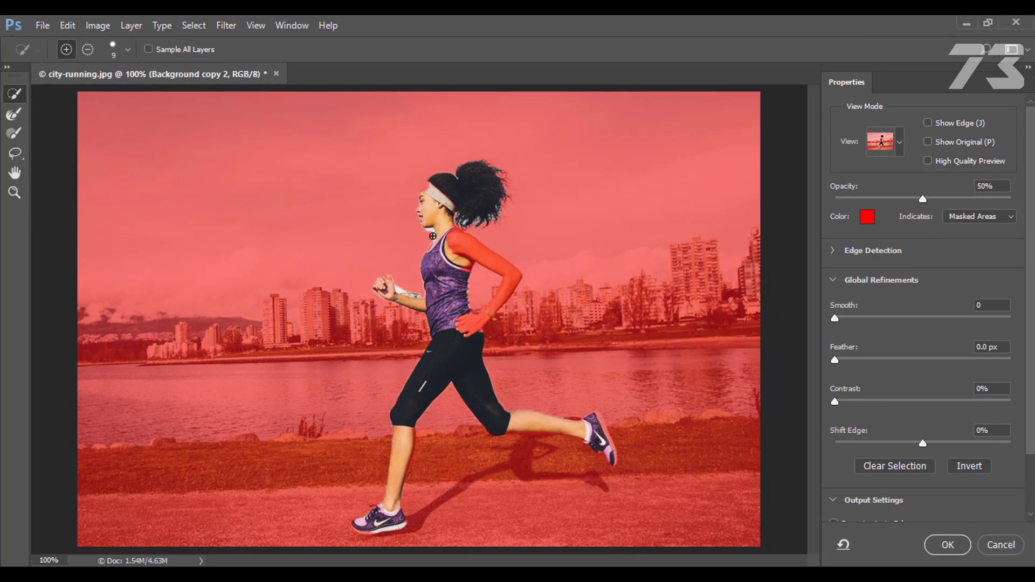
- Subtract background near the runner's arm and hand, and add her face, chin and head top
{"action": "left_click", "coordinate": [88, 50]}
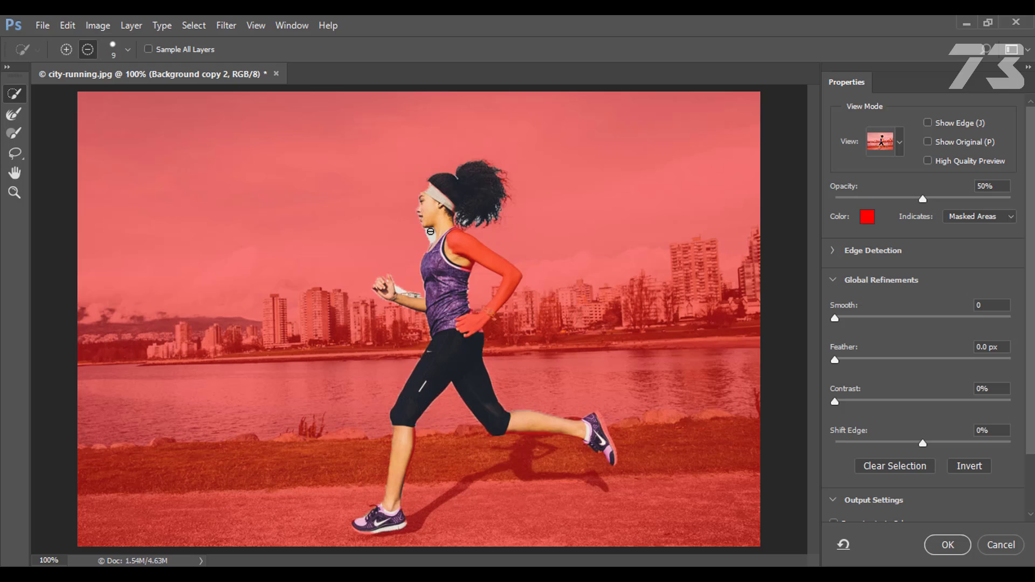
{"action": "left_click_drag", "start_coordinate": [429, 231], "coordinate": [420, 224]}
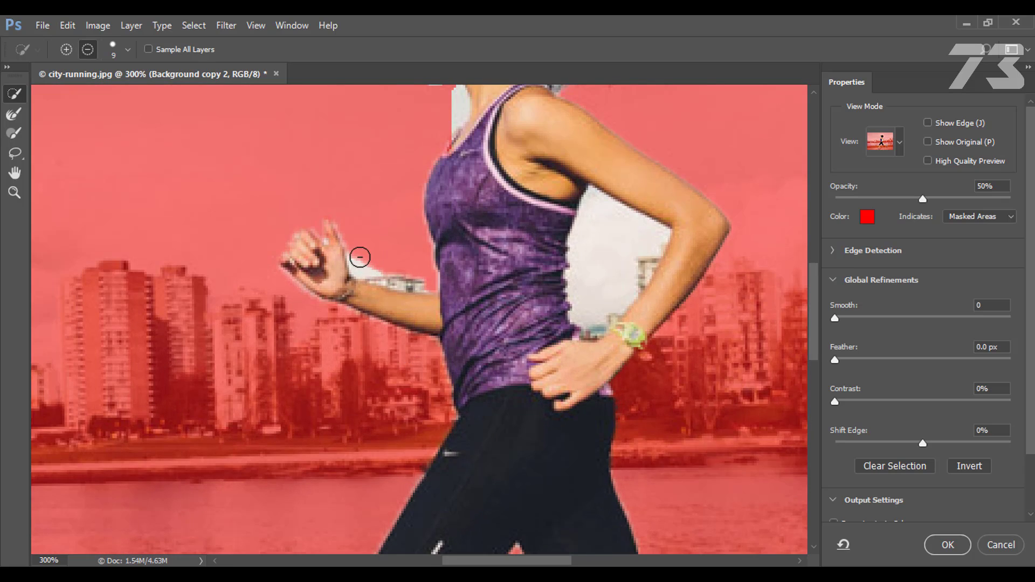
{"action": "left_click_drag", "start_coordinate": [360, 257], "coordinate": [640, 261]}
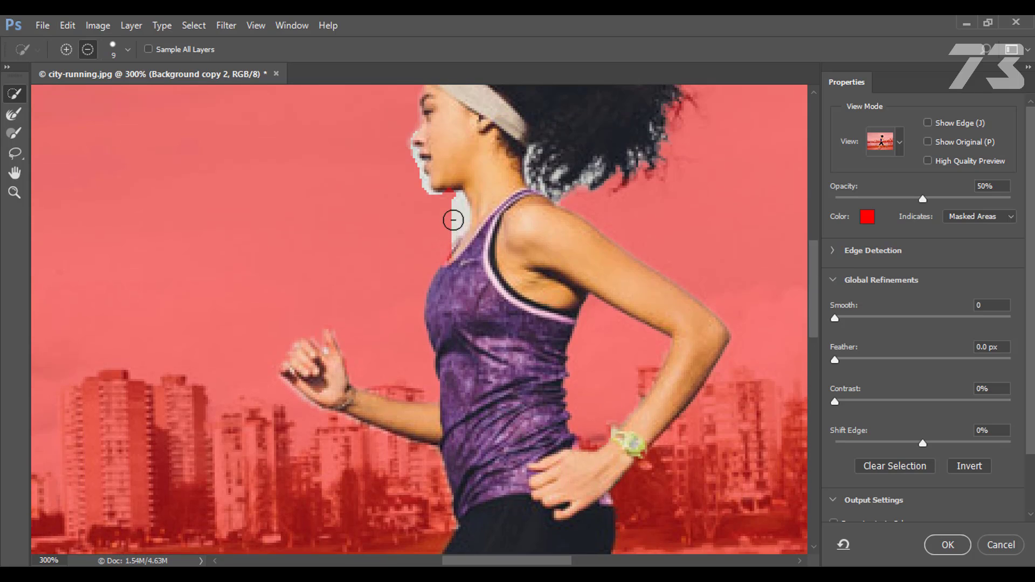
{"action": "left_click", "coordinate": [65, 49]}
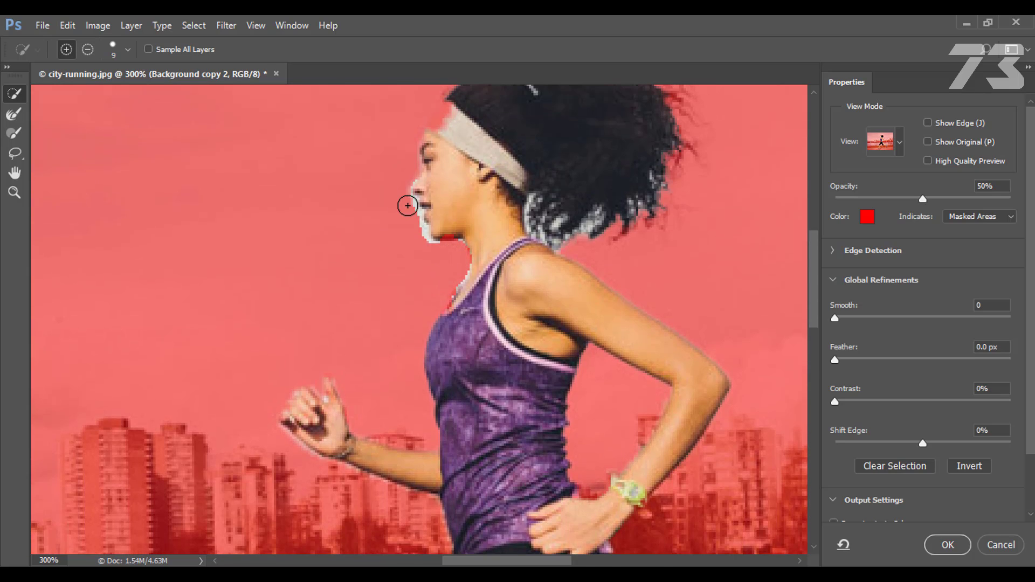
{"action": "left_click_drag", "start_coordinate": [408, 206], "coordinate": [447, 230]}
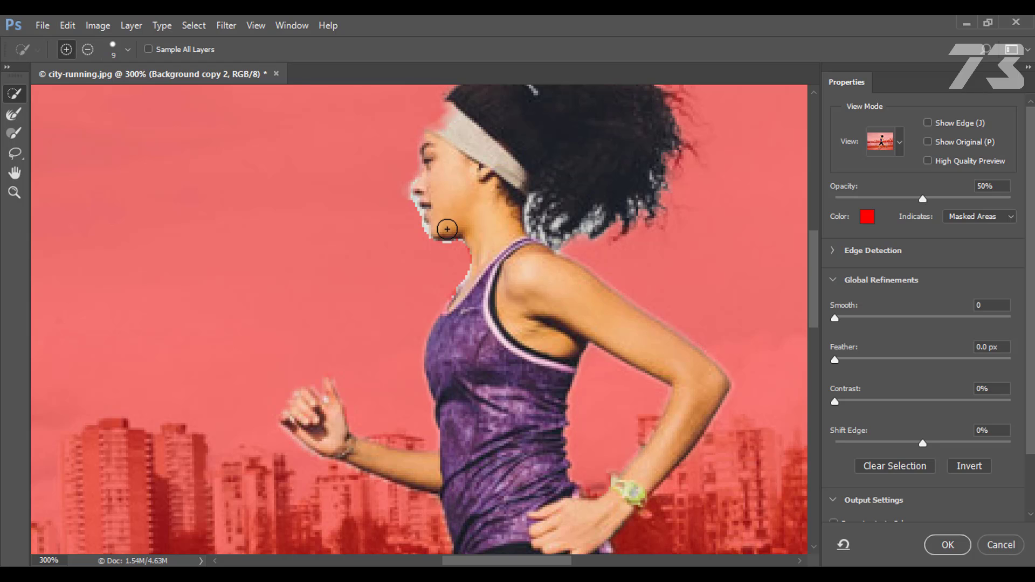
{"action": "left_click", "coordinate": [87, 50]}
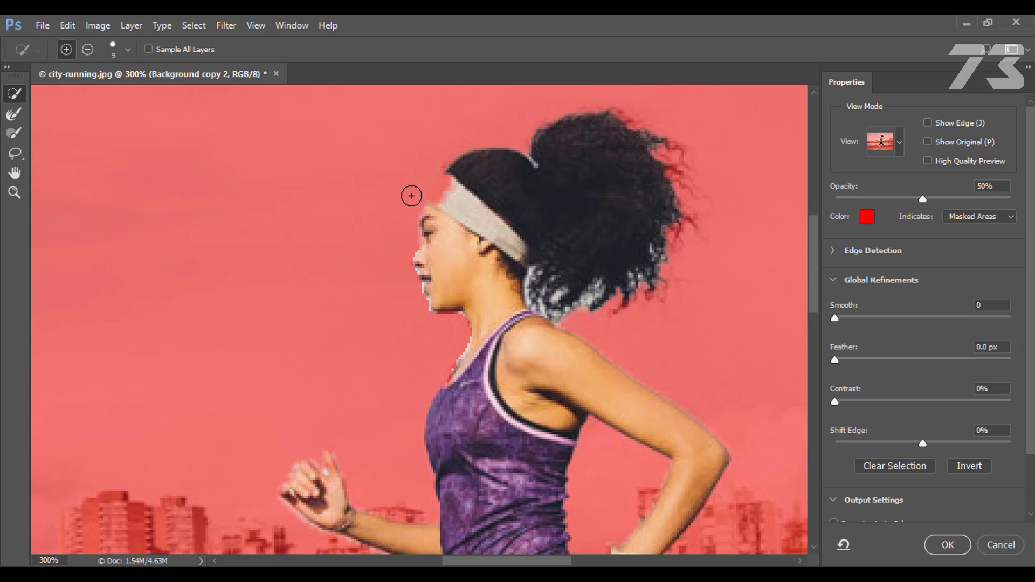
{"action": "left_click_drag", "start_coordinate": [411, 195], "coordinate": [472, 187]}
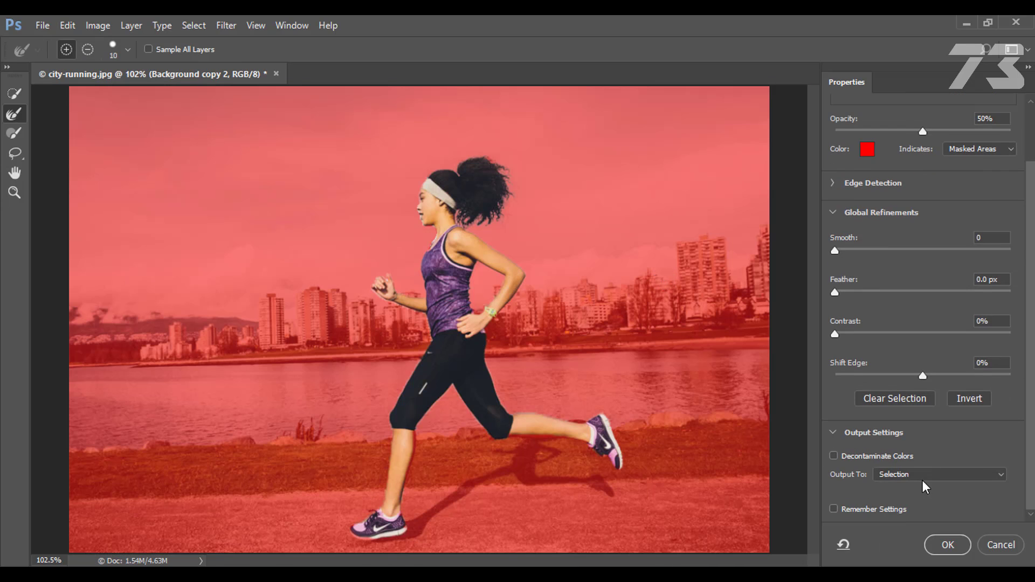
{"action": "left_click", "coordinate": [947, 545]}
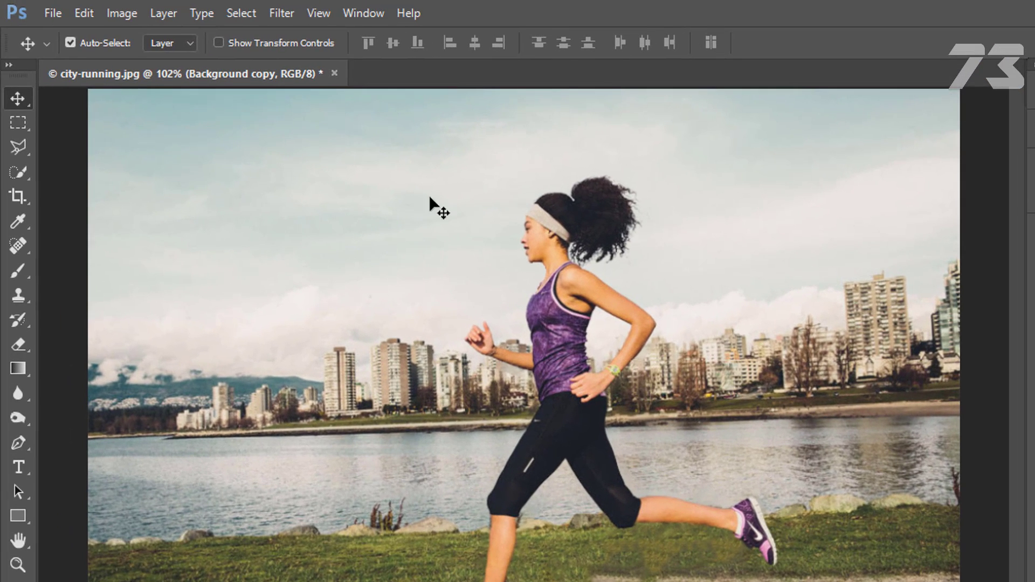
- Open the Motion Blur filter for the Background copy layer
{"action": "left_click", "coordinate": [280, 12]}
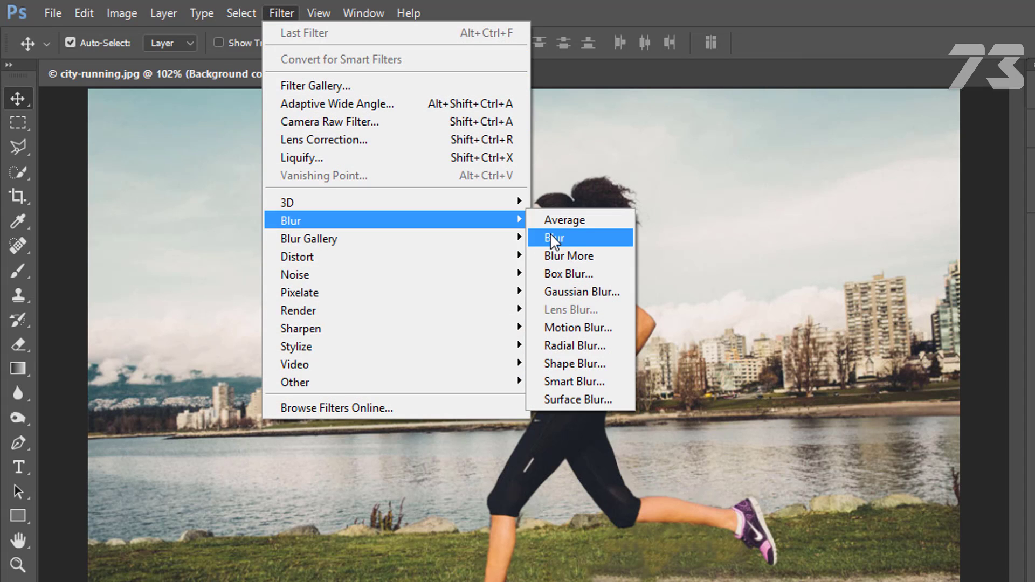
{"action": "mouse_move", "coordinate": [588, 328]}
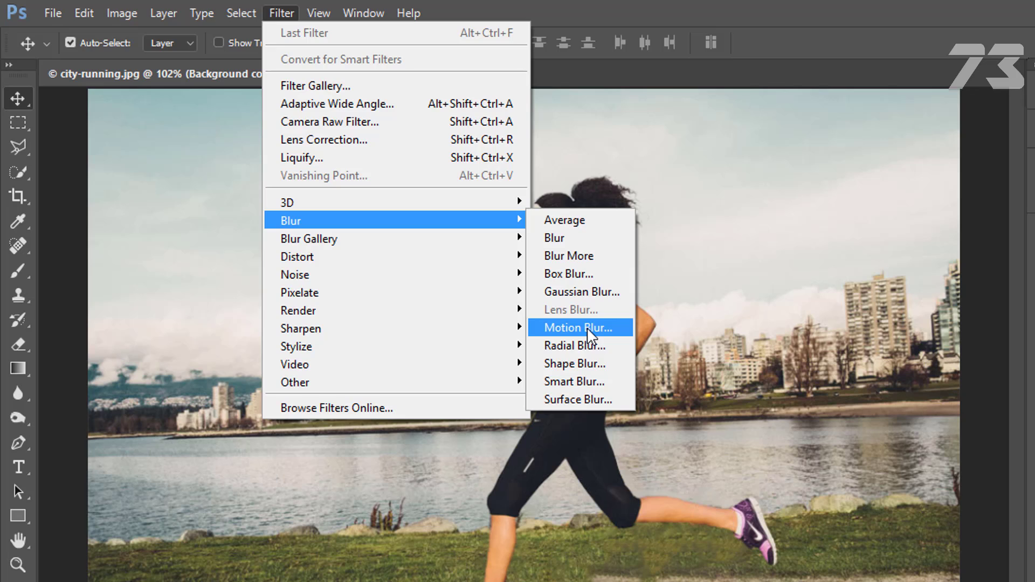
{"action": "left_click", "coordinate": [576, 327]}
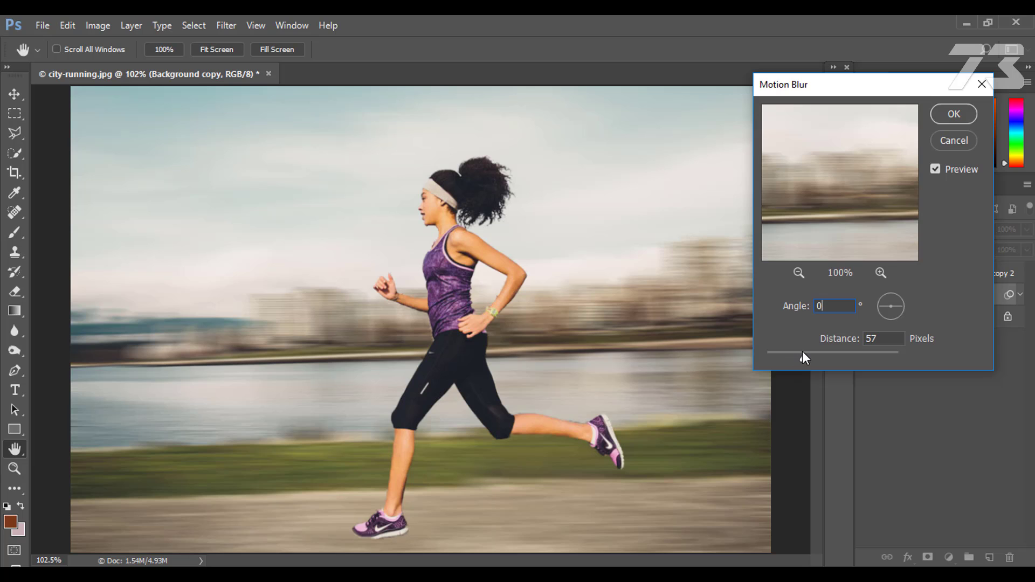
- Apply a 0° motion blur with a 61-pixel distance
{"action": "left_click_drag", "start_coordinate": [799, 353], "coordinate": [789, 361]}
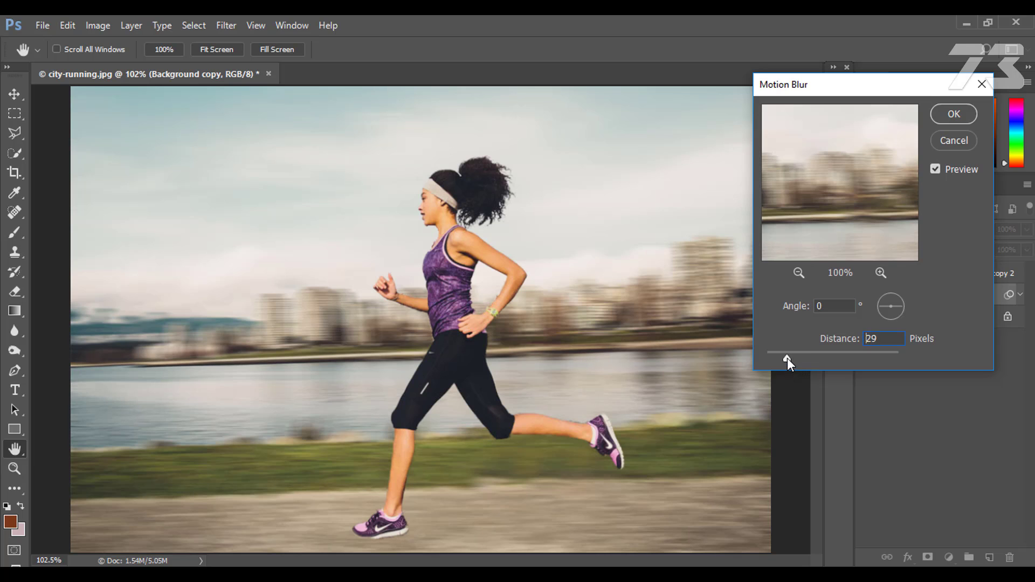
{"action": "left_click_drag", "start_coordinate": [788, 361], "coordinate": [801, 362]}
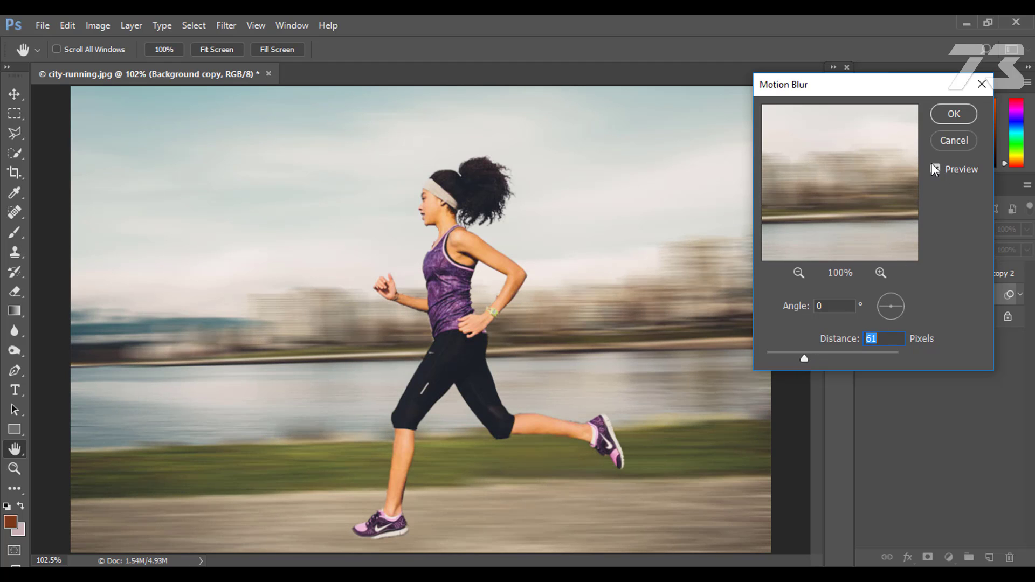
{"action": "left_click", "coordinate": [952, 114]}
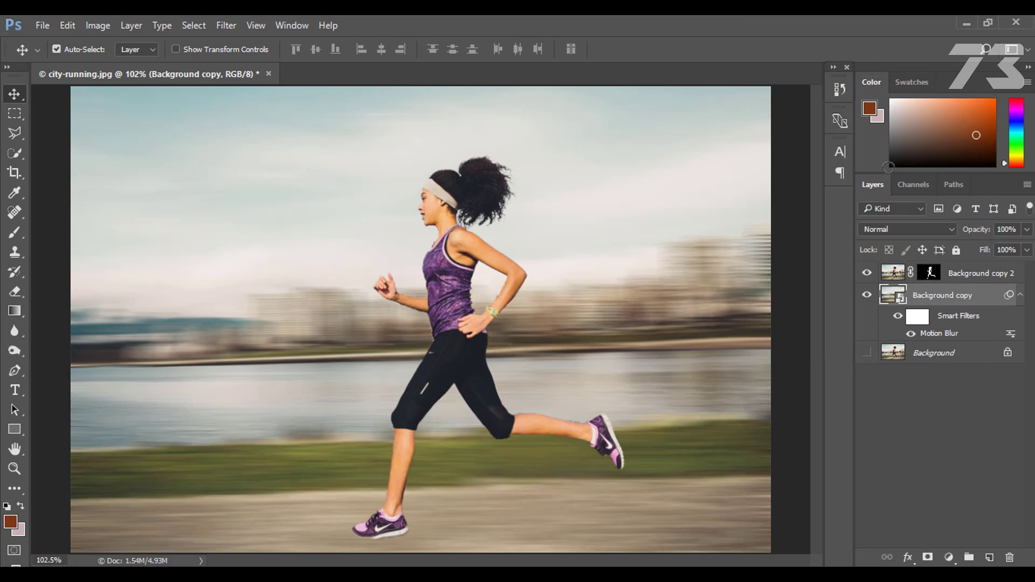